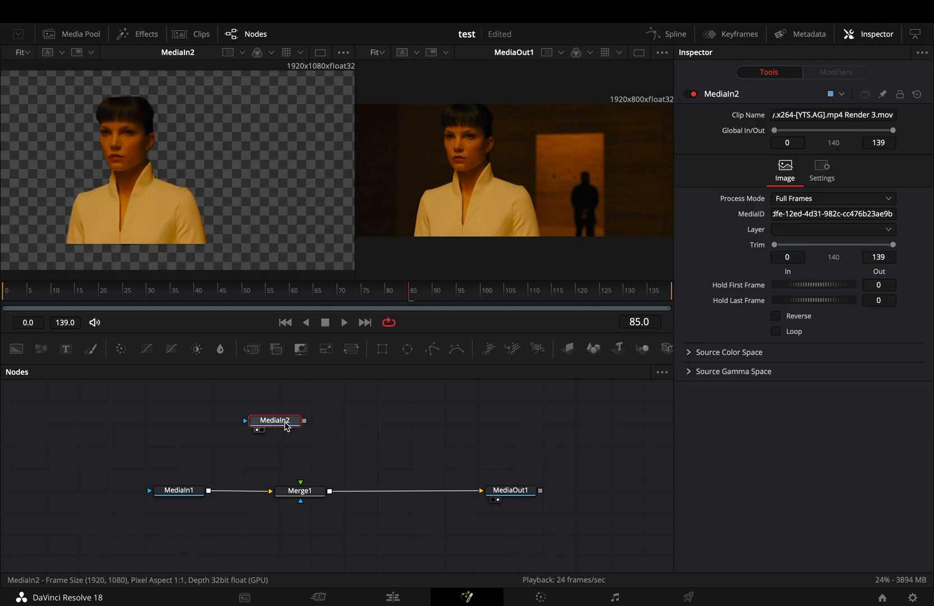
mouse_move(285, 424)
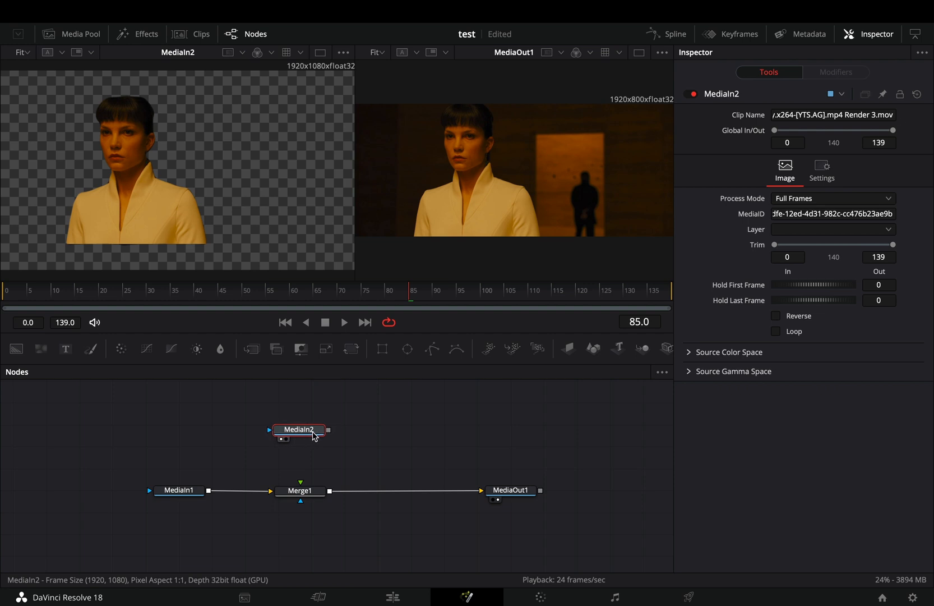
mouse_move(313, 429)
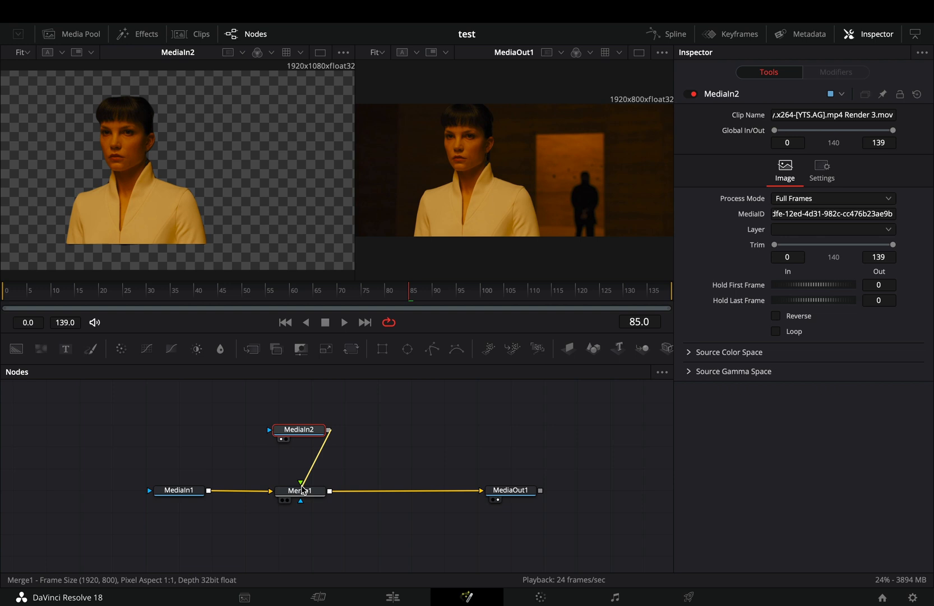
Connect MediaIn2's masked subject into Merge1's foreground over the background
click(298, 430)
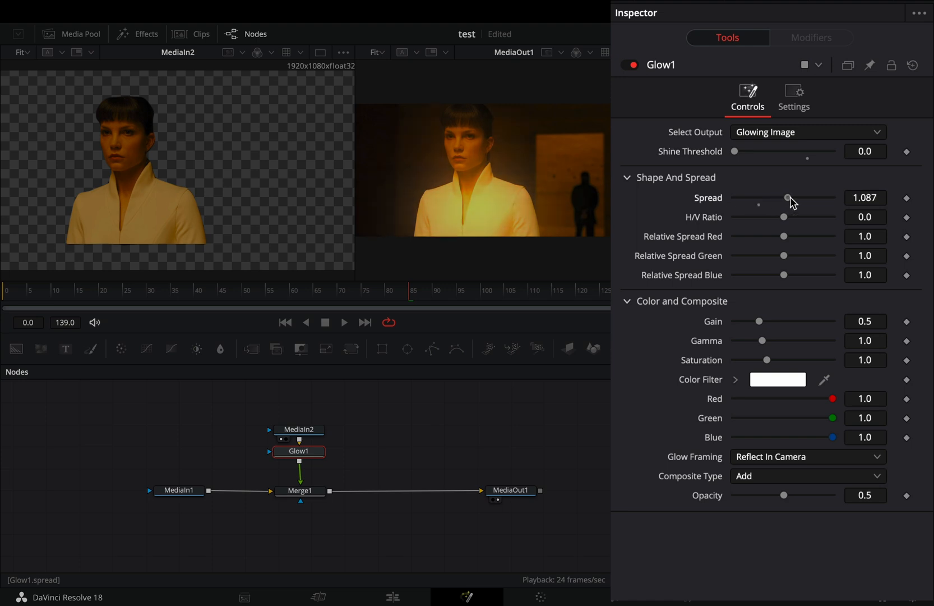
Tighten Glow1's Spread to about 0.55 and set its Gain Shake modifier's Smoothness near 1.58
drag(787, 197, 760, 197)
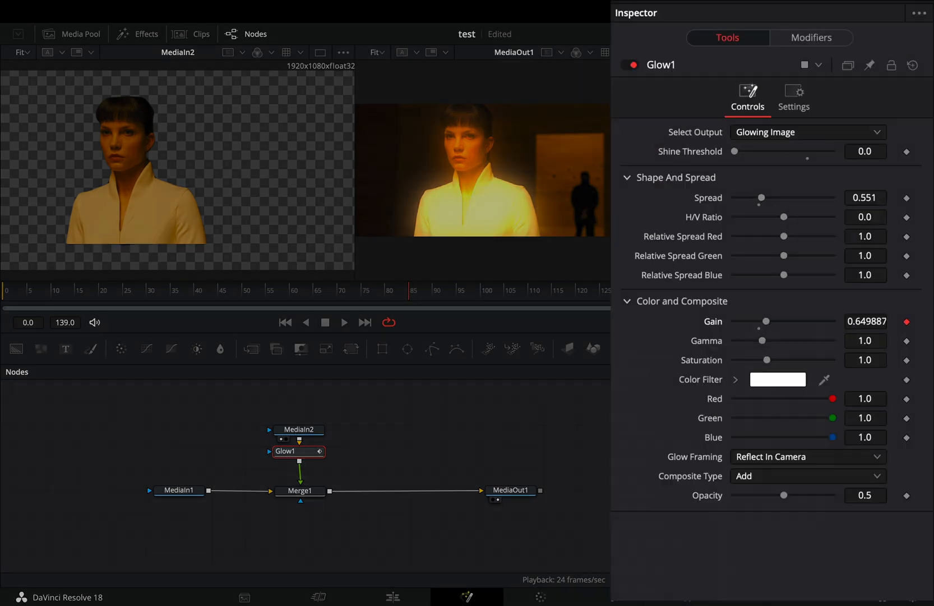
click(809, 37)
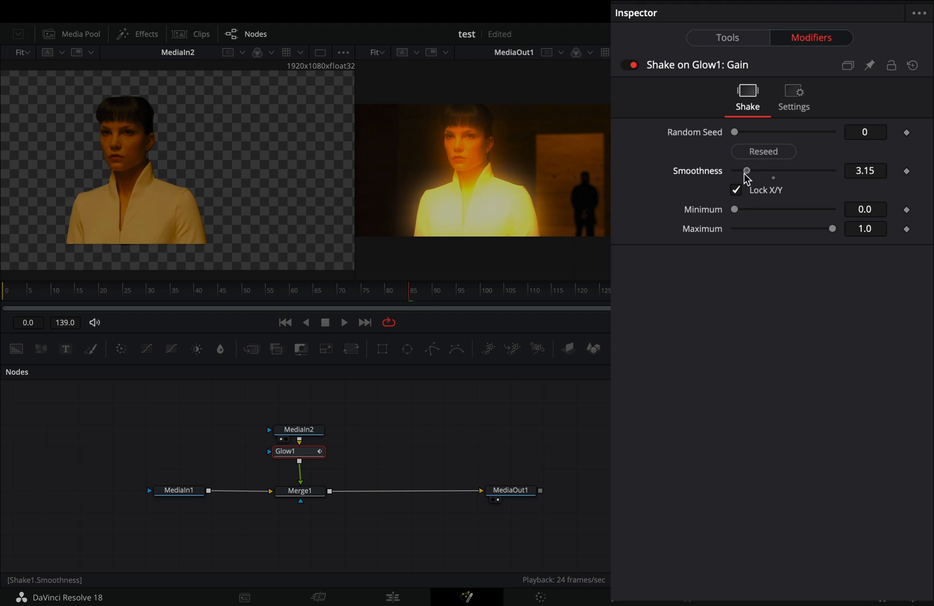
drag(747, 172, 740, 171)
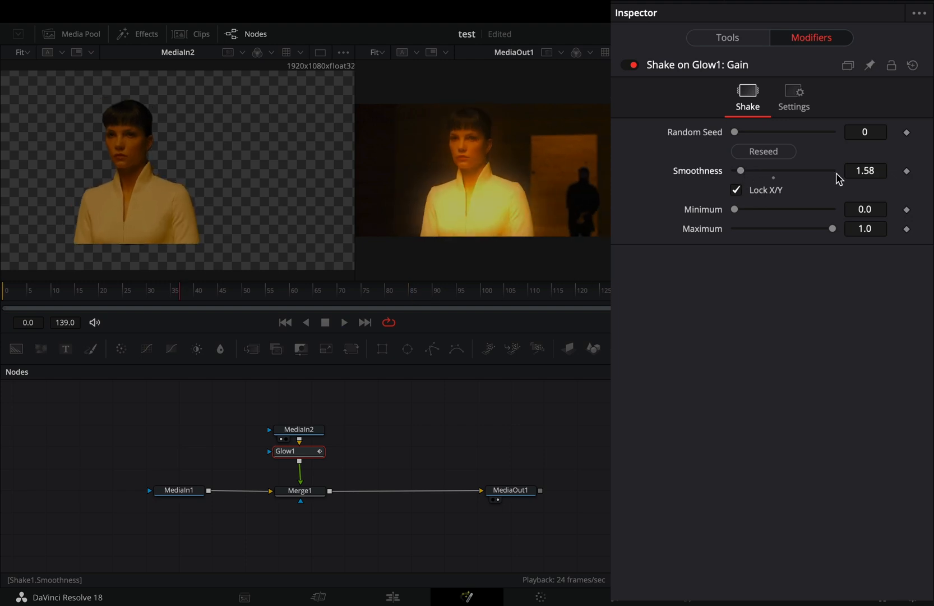